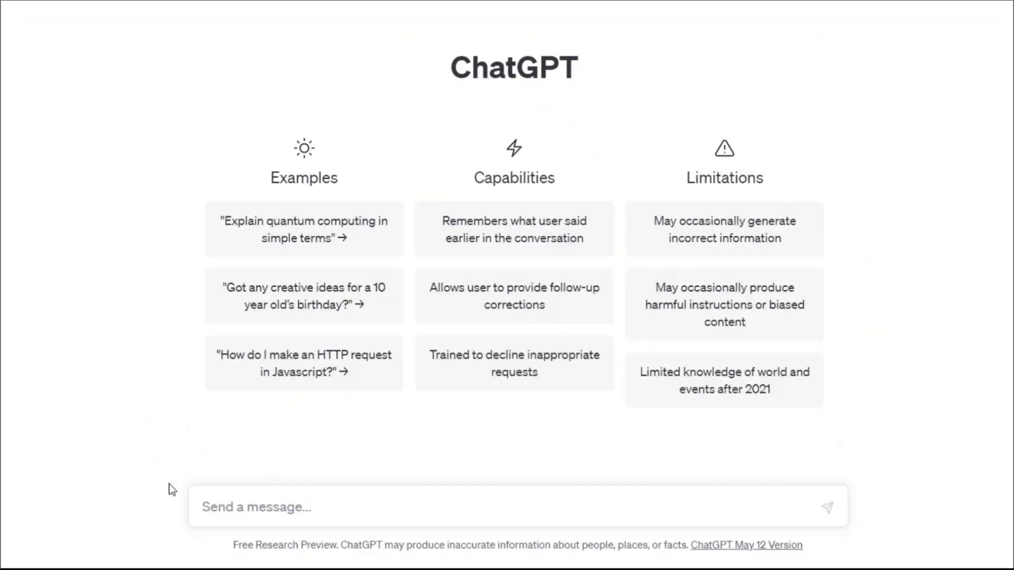
- Ask ChatGPT to write a short drinking-water script and copy the full generated paragraph
type("write")
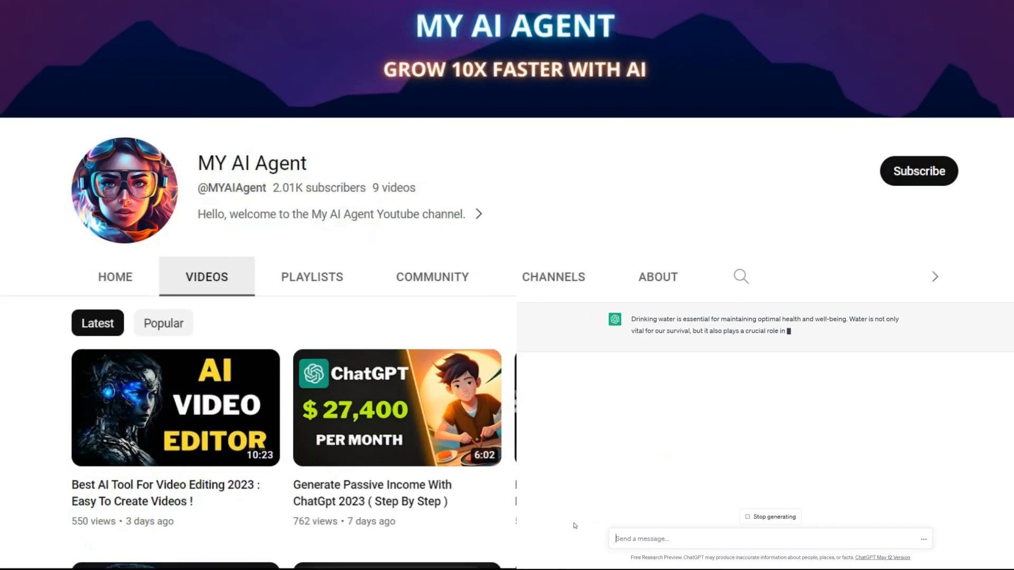
scroll("down", 3)
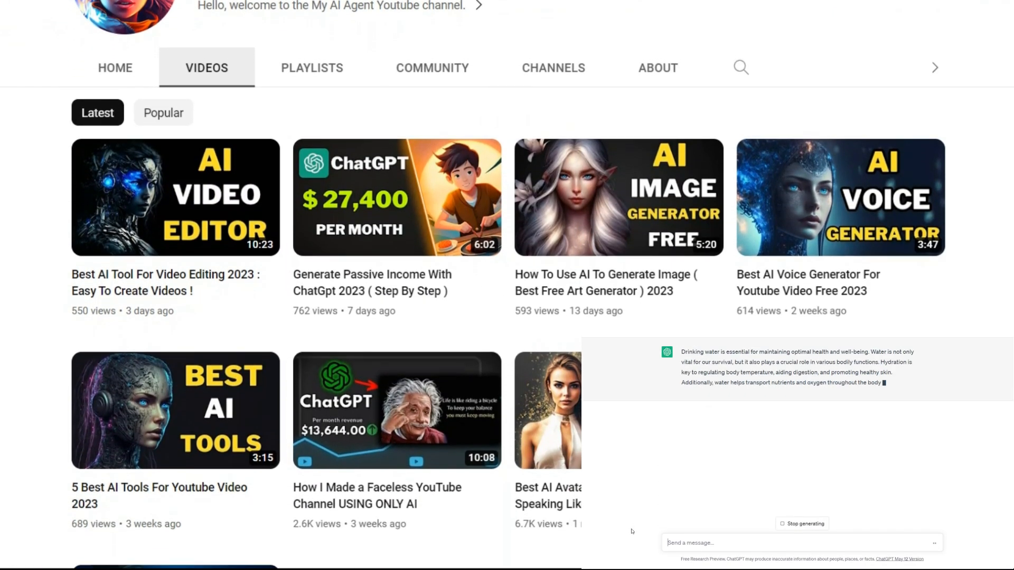
scroll("down", 3)
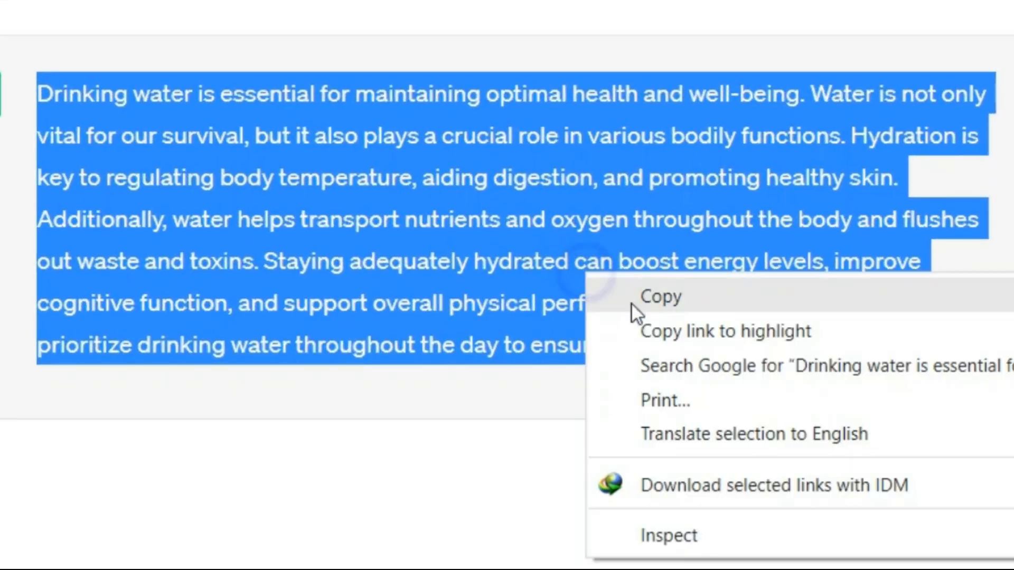
left_click(660, 297)
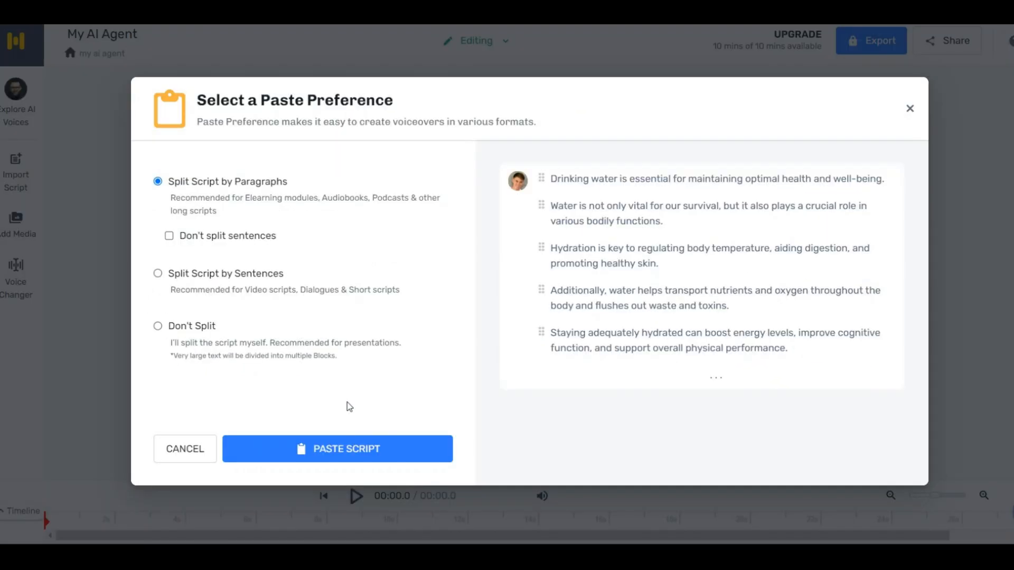
- Paste the script split by paragraphs, then browse the voice library from the Ronnie (M) dropdown
left_click(335, 449)
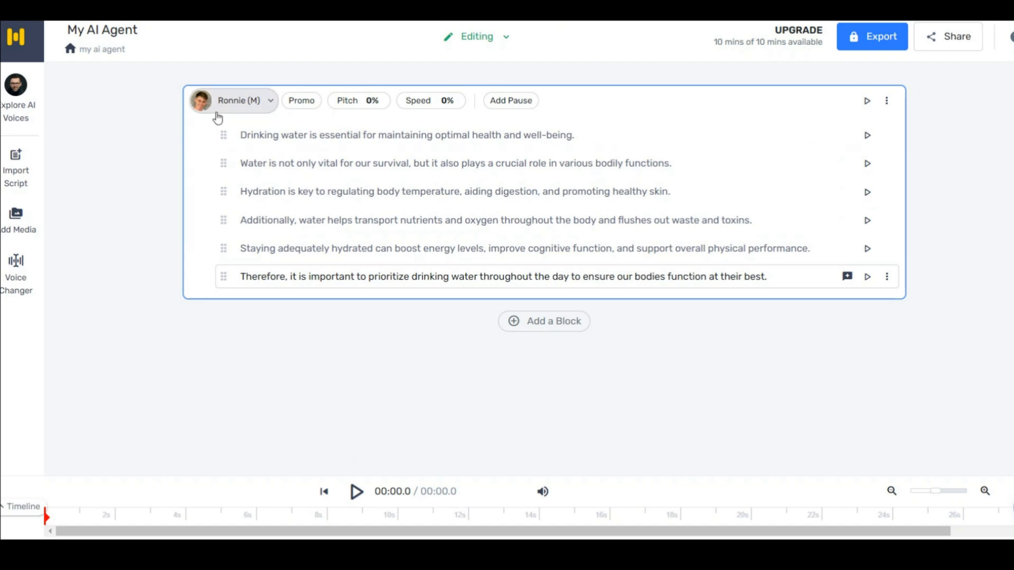
left_click(238, 100)
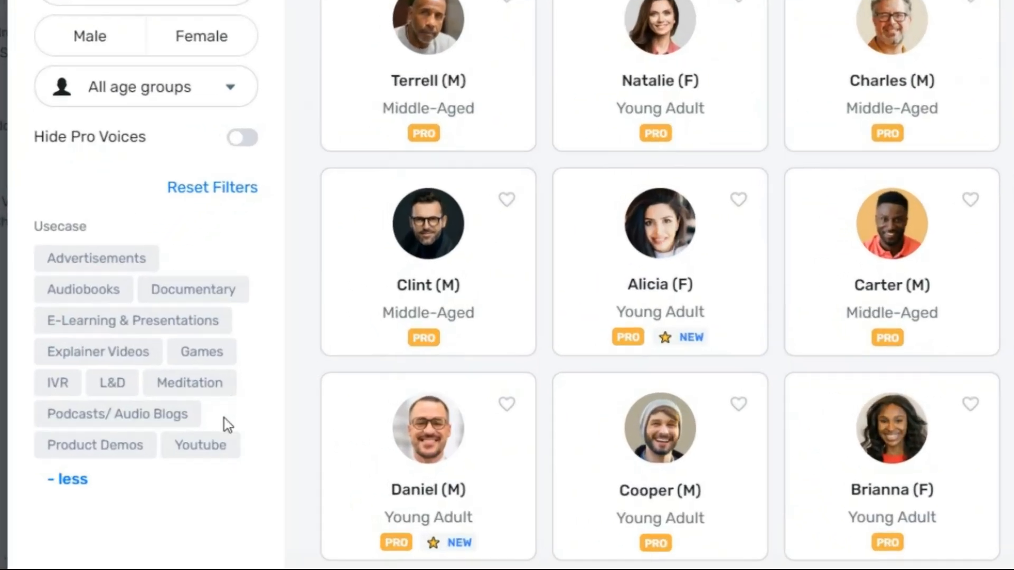
scroll("down", 3)
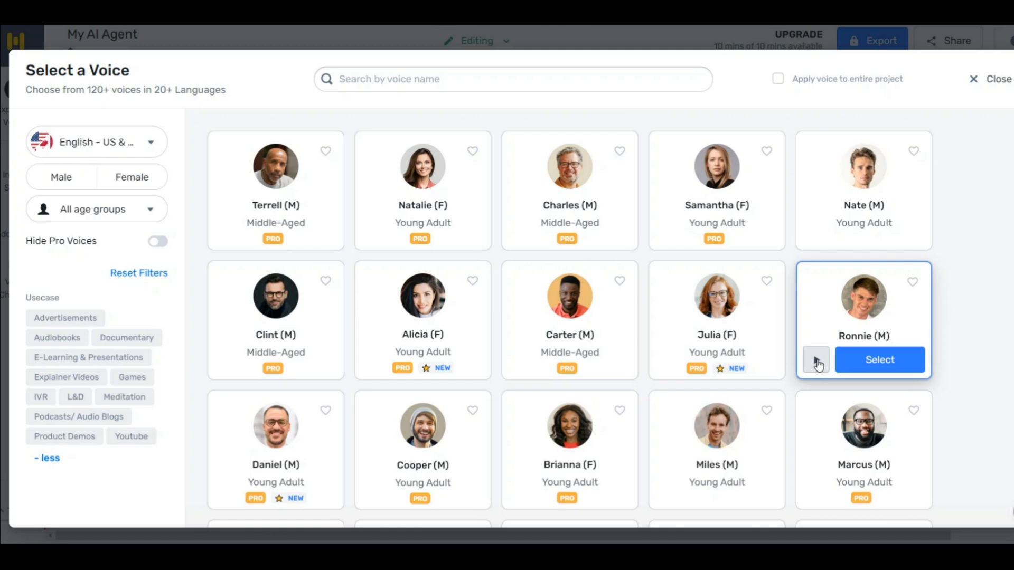
left_click(816, 360)
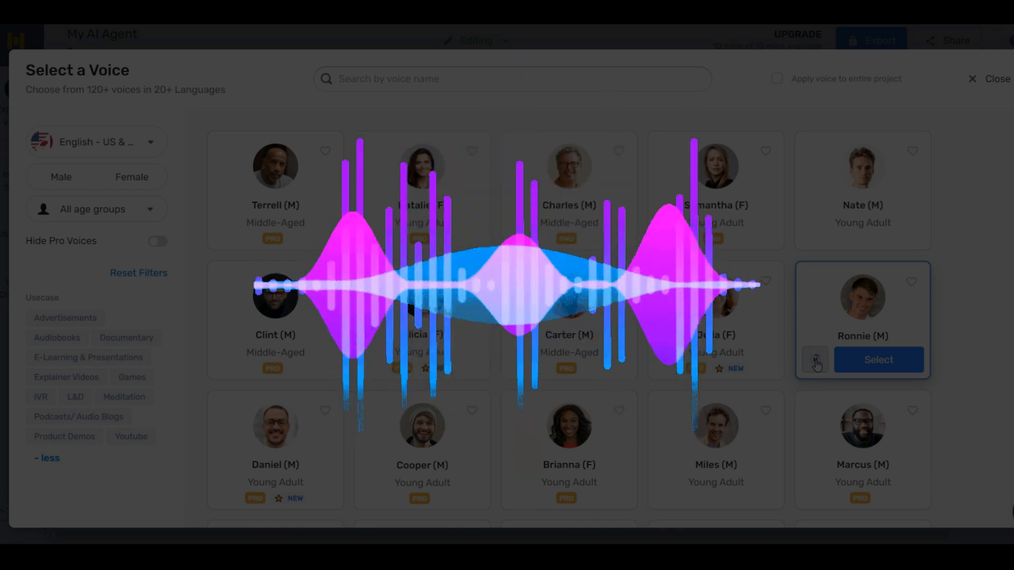
left_click(815, 360)
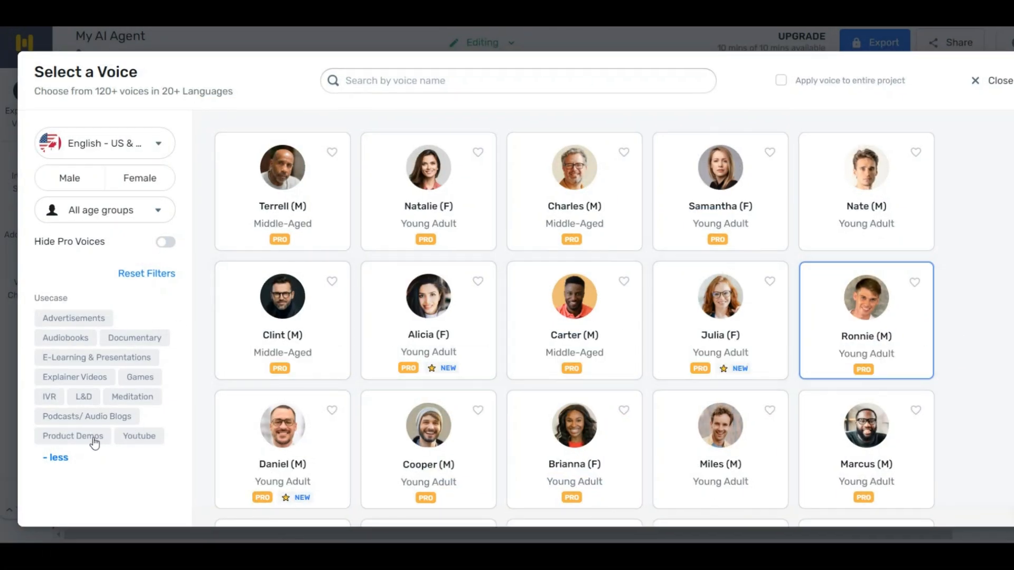
left_click(96, 357)
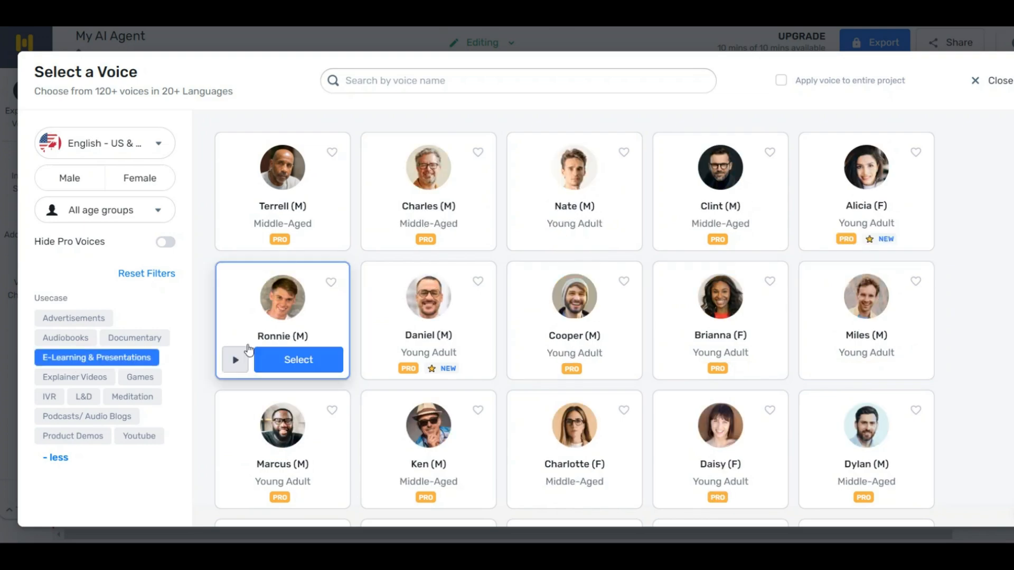
left_click(234, 360)
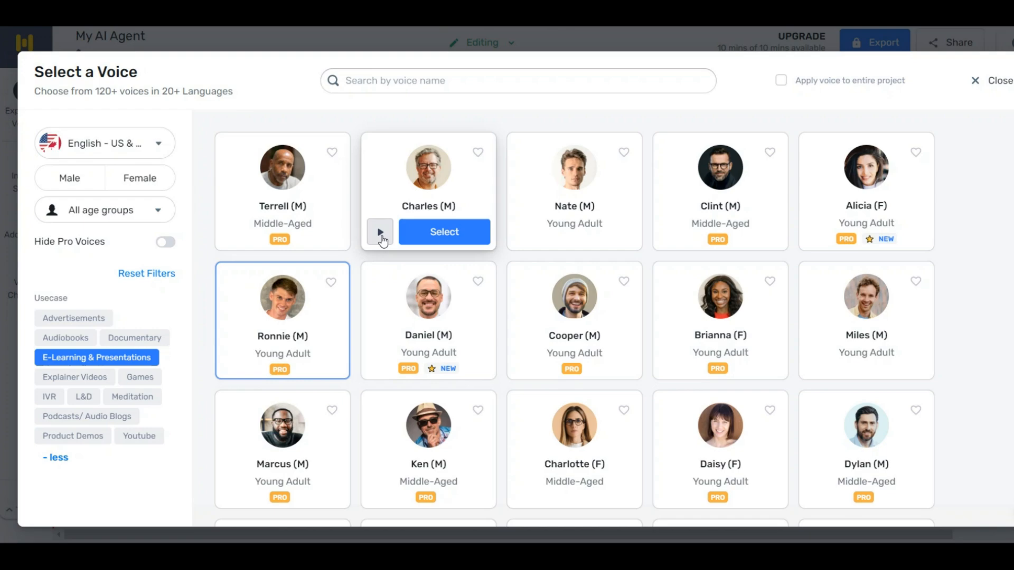
left_click(379, 232)
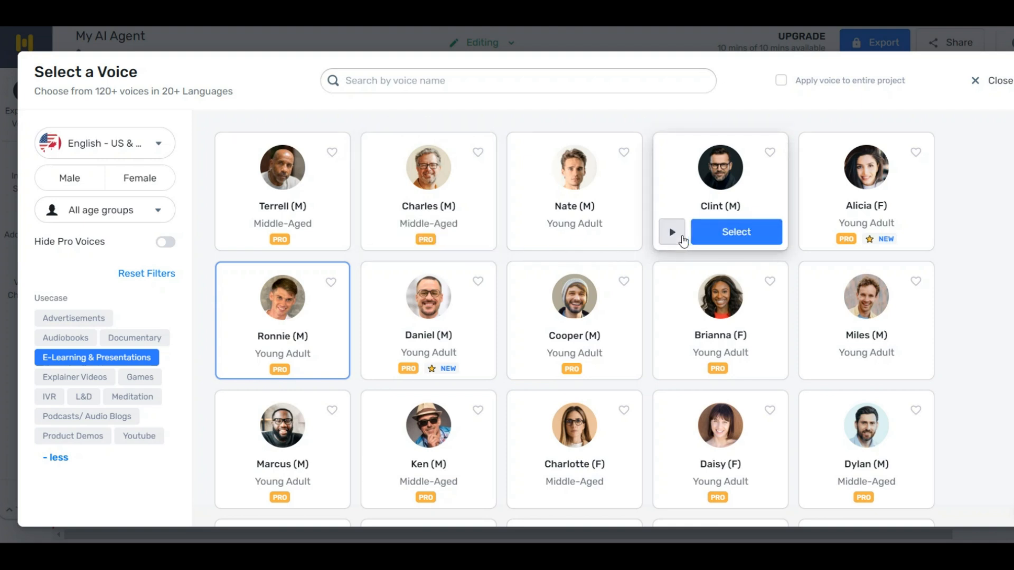
left_click(672, 231)
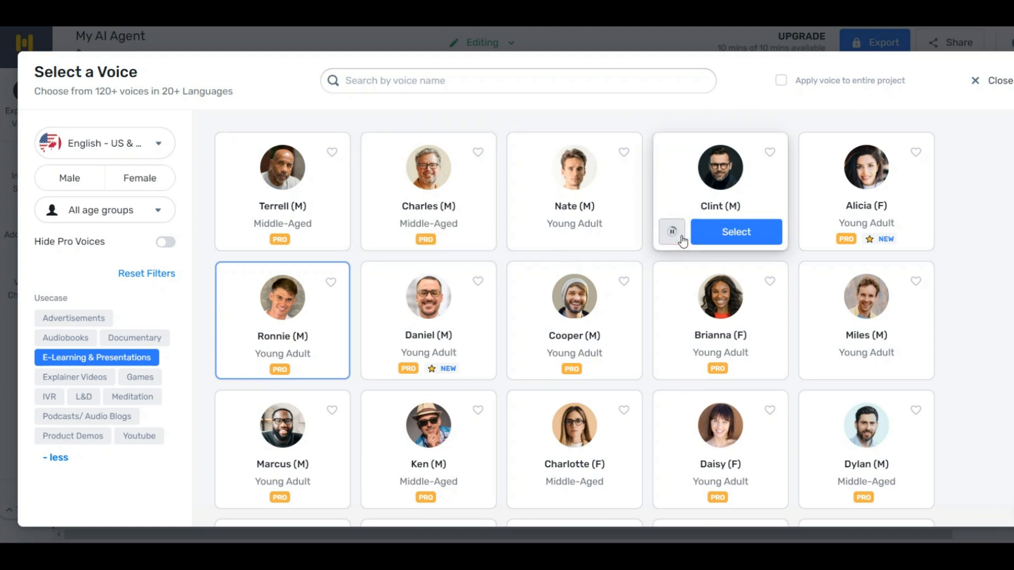
left_click(671, 231)
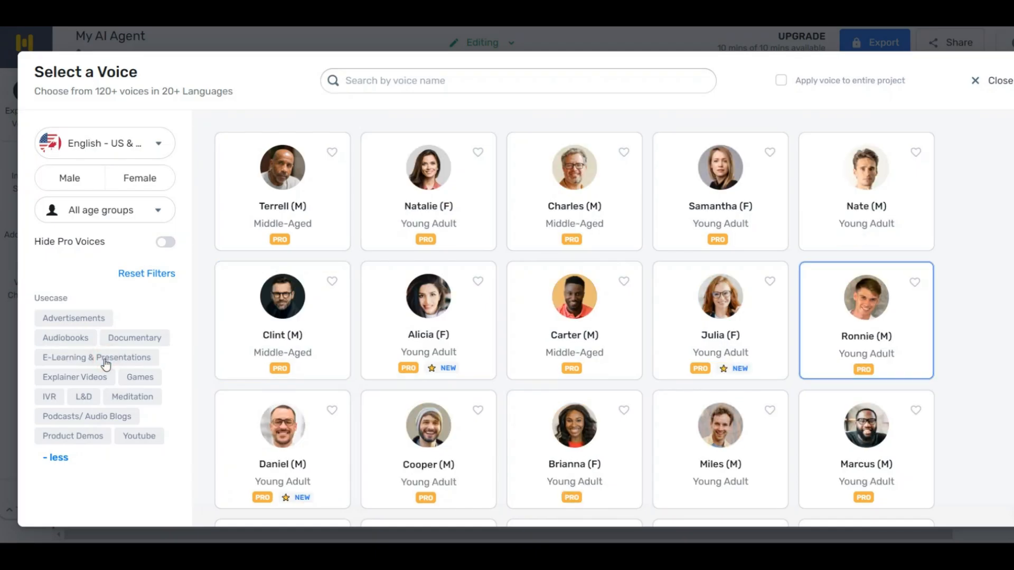
mouse_move(116, 321)
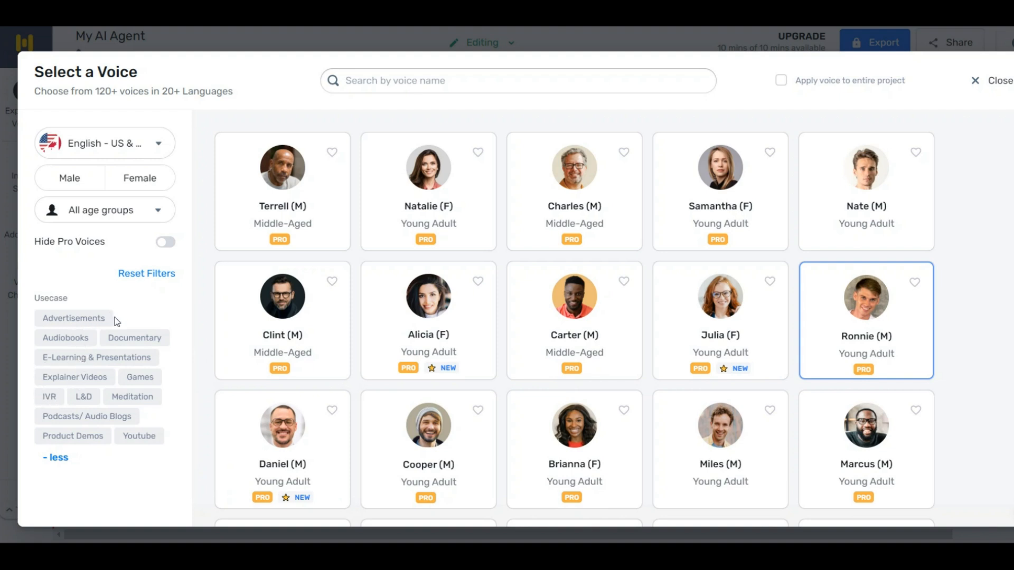
left_click(132, 396)
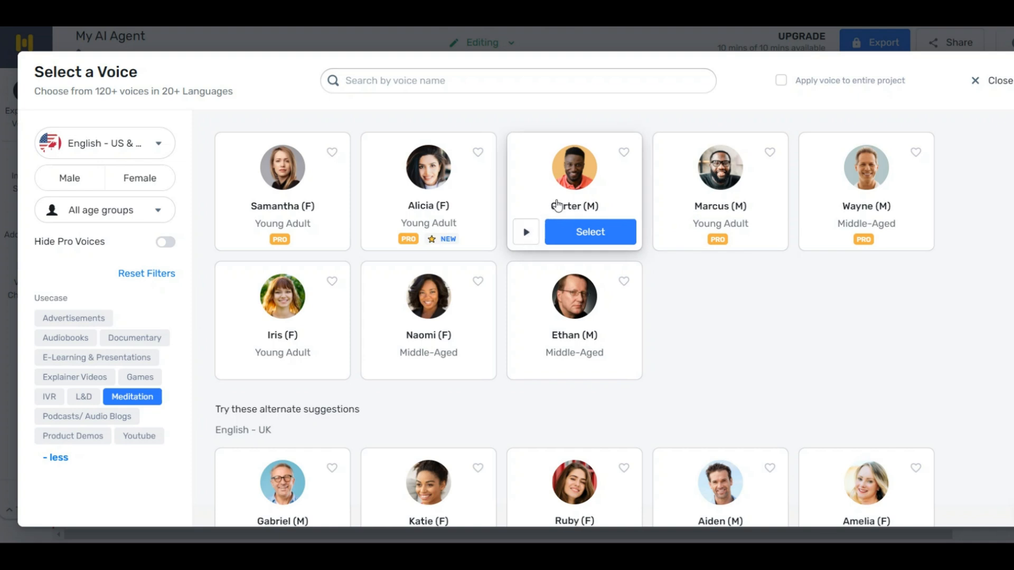
left_click(526, 231)
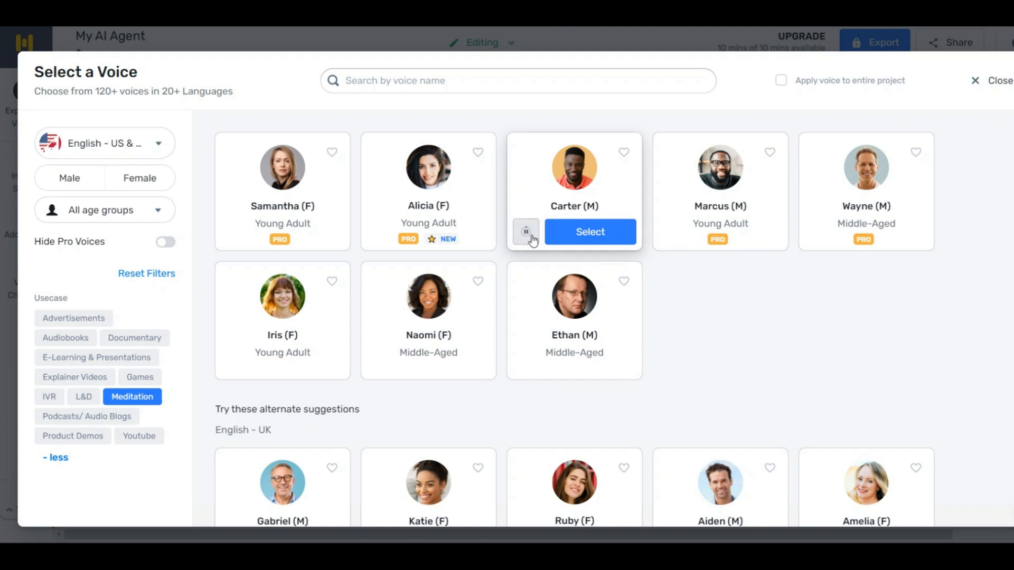
left_click(526, 231)
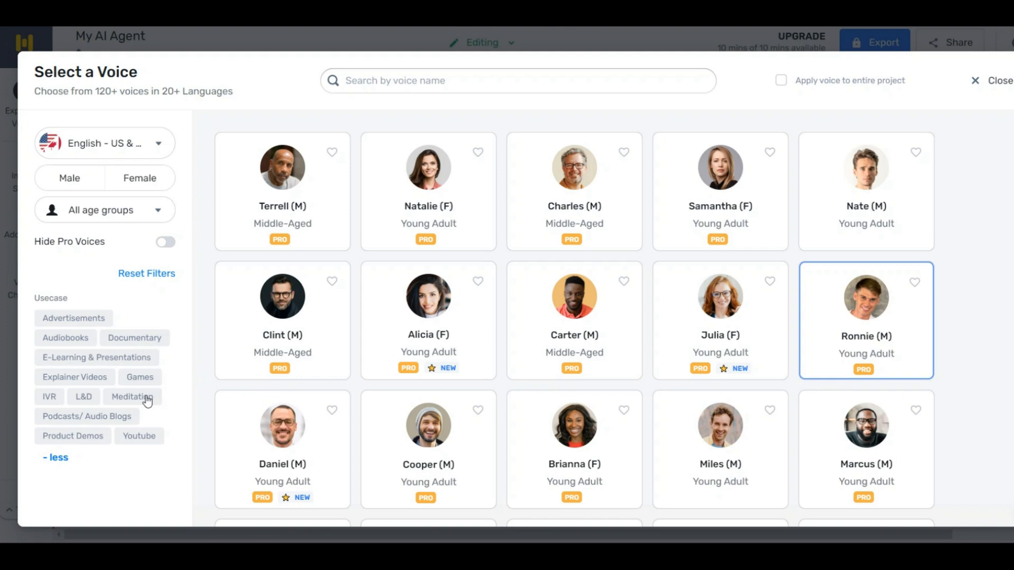
mouse_move(120, 306)
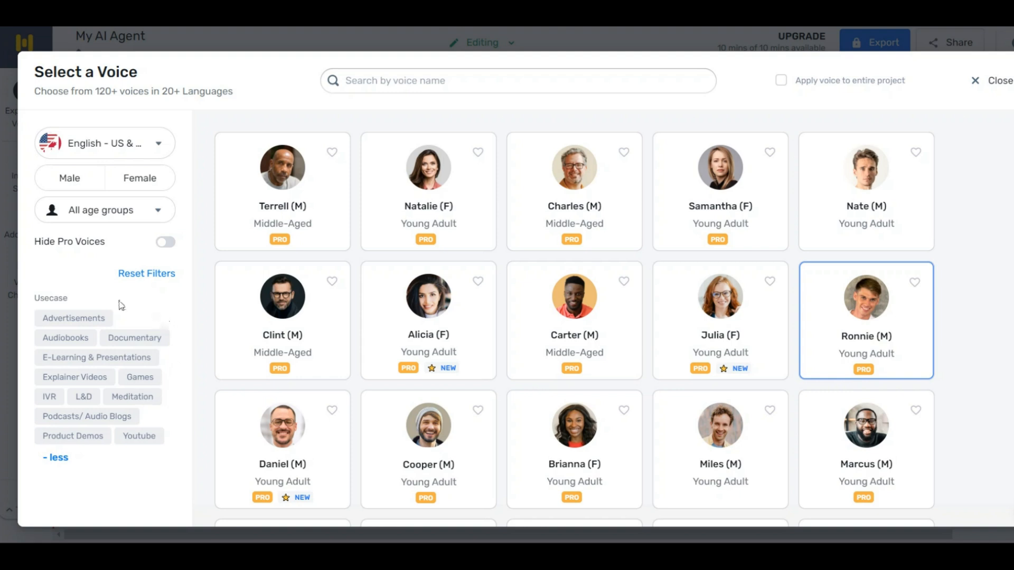
left_click(65, 338)
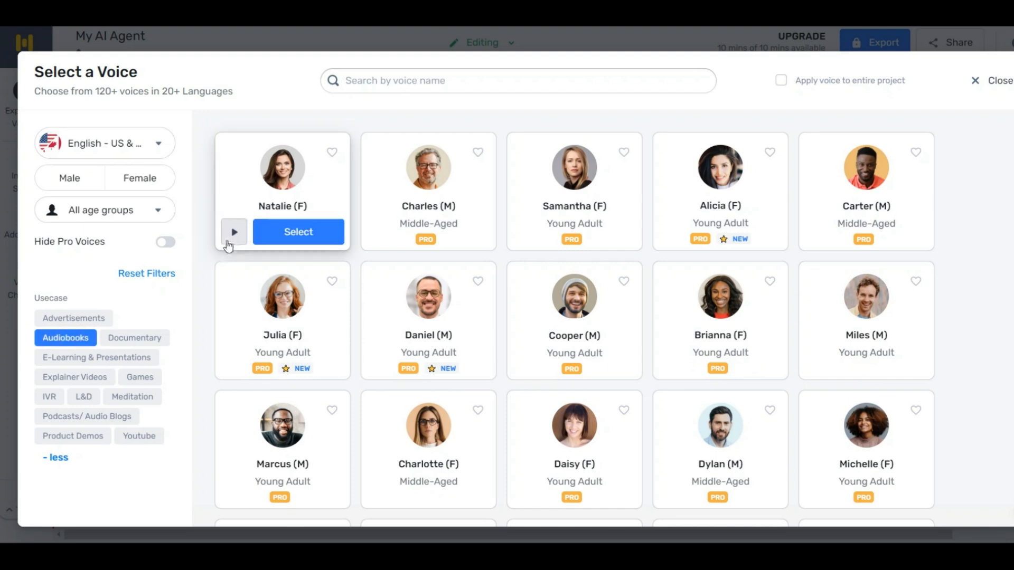
left_click(233, 231)
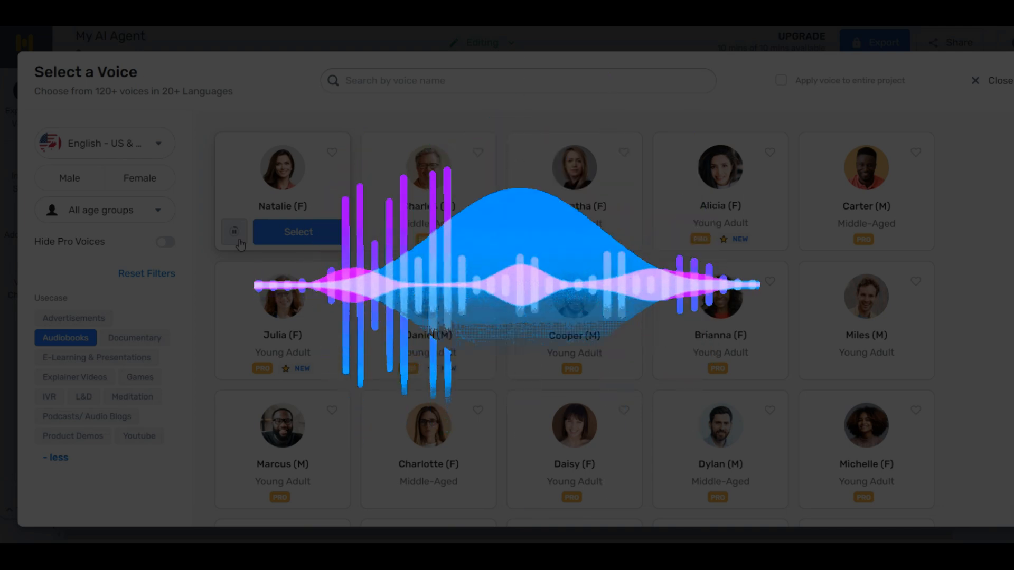
left_click(234, 231)
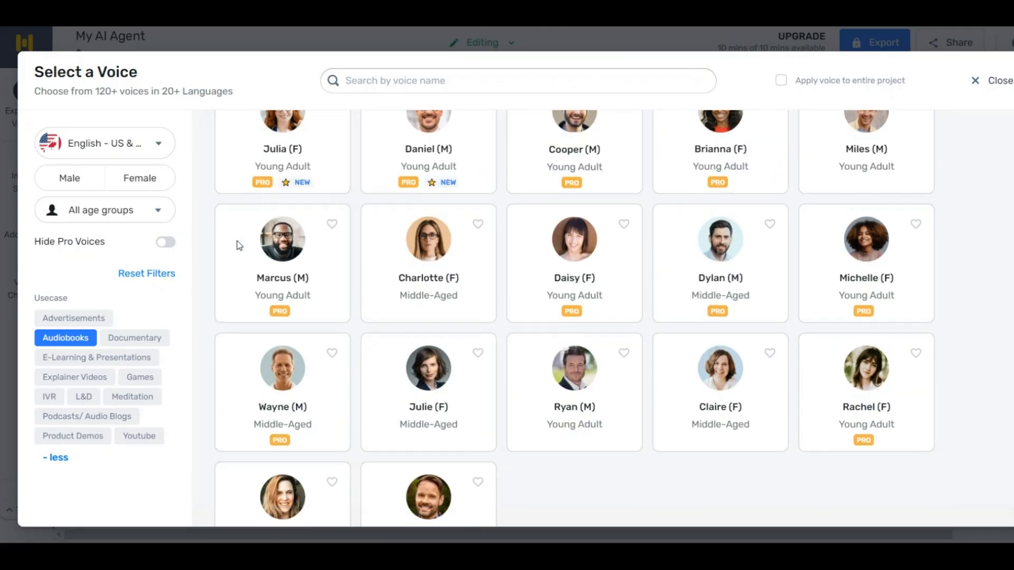
scroll("down", 3)
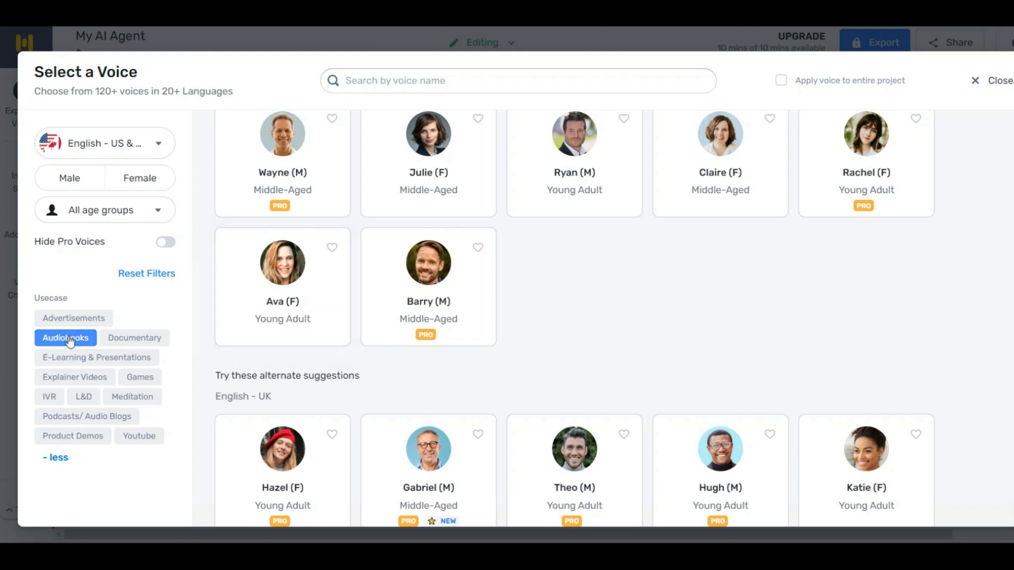
left_click(65, 338)
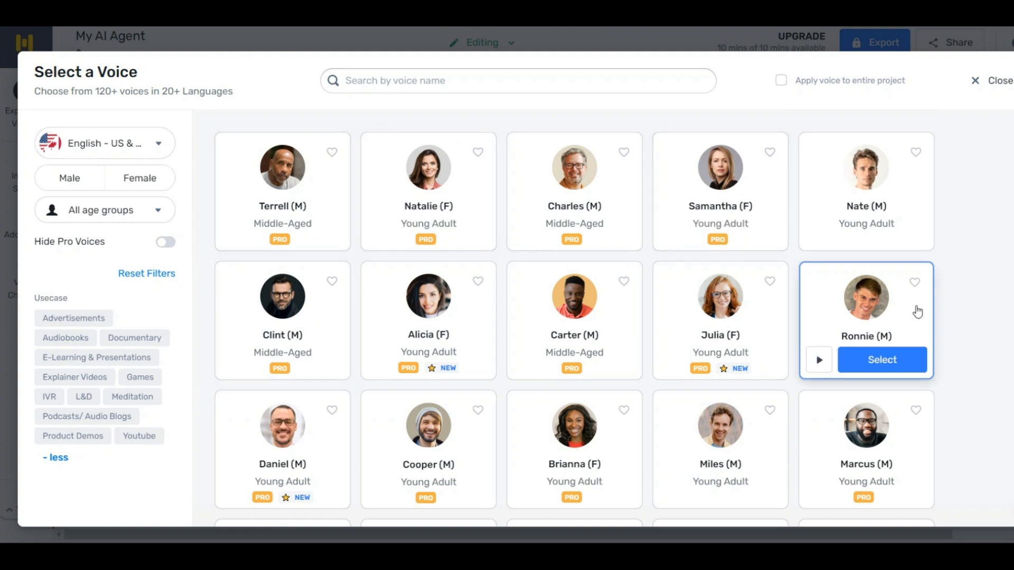
scroll("down", 3)
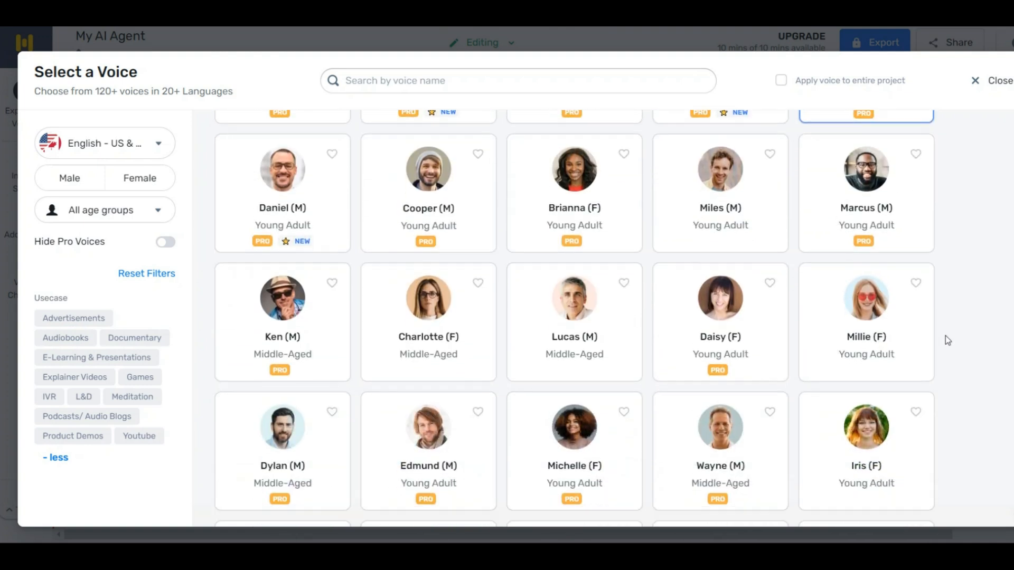
scroll("down", 3)
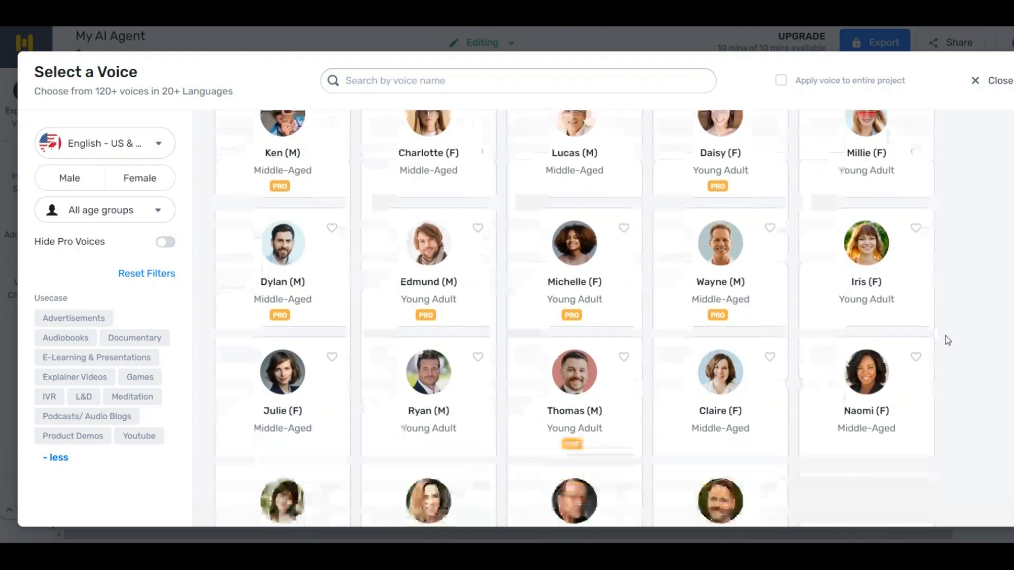
scroll("down", 3)
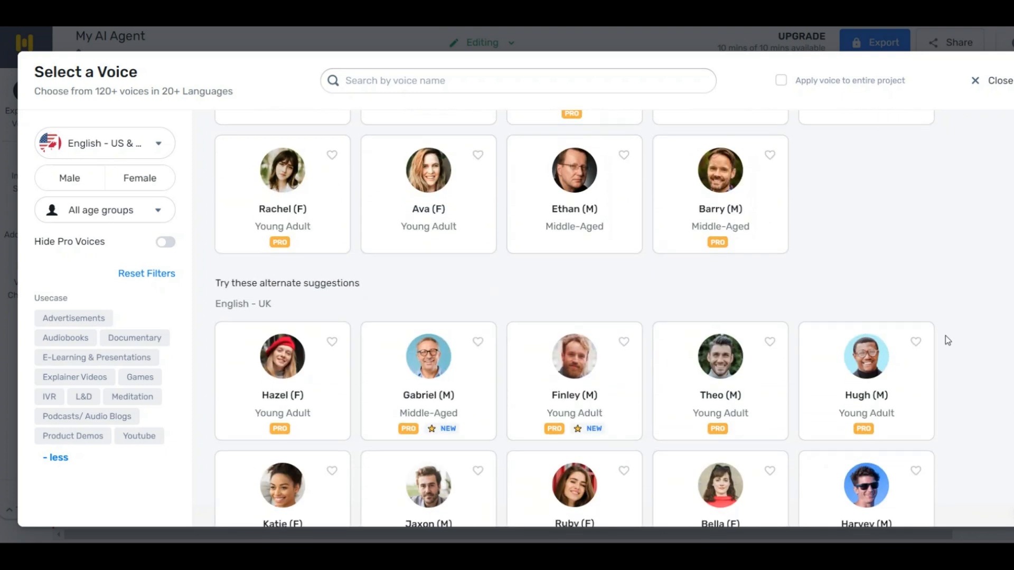
mouse_move(427, 408)
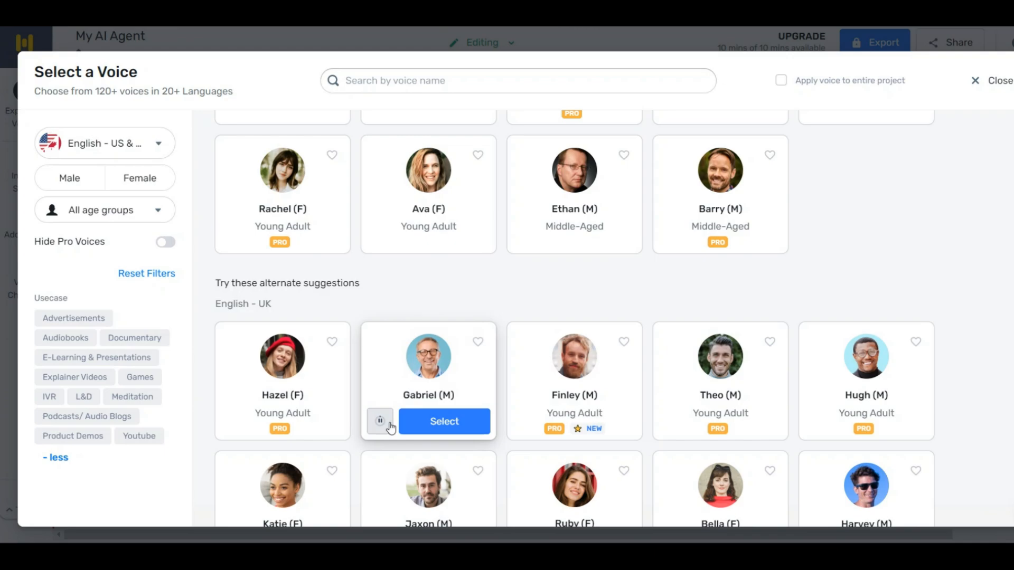
left_click(380, 422)
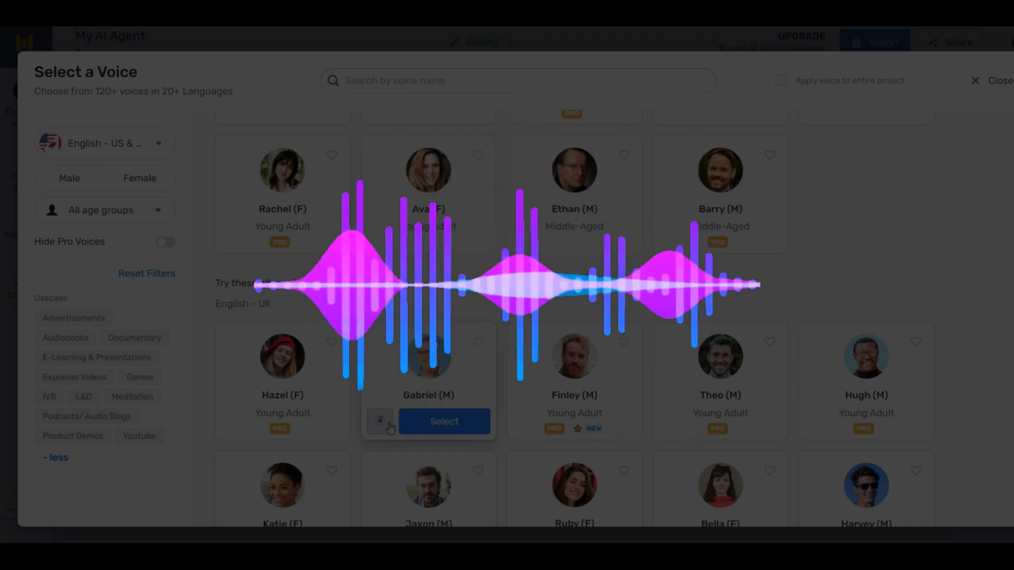
left_click(381, 421)
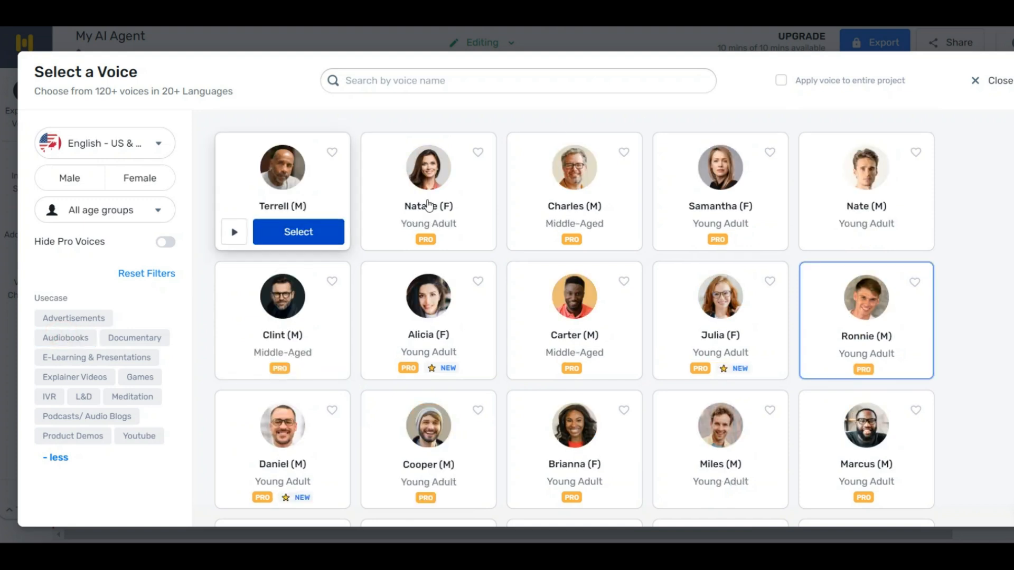
mouse_move(618, 356)
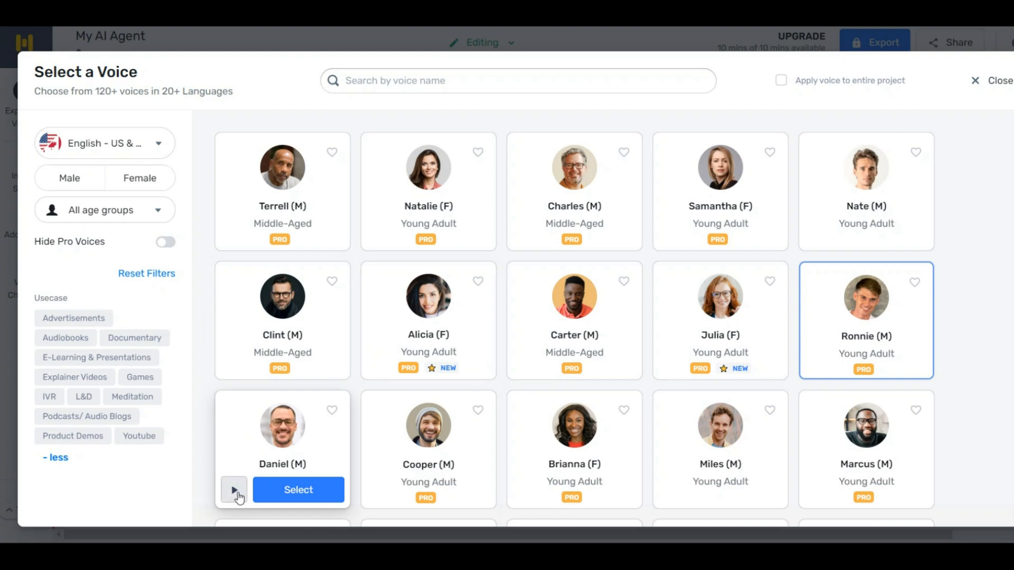
- Preview Daniel (M), select him as the script's voice, and hear the first sentence in his voice
left_click(234, 488)
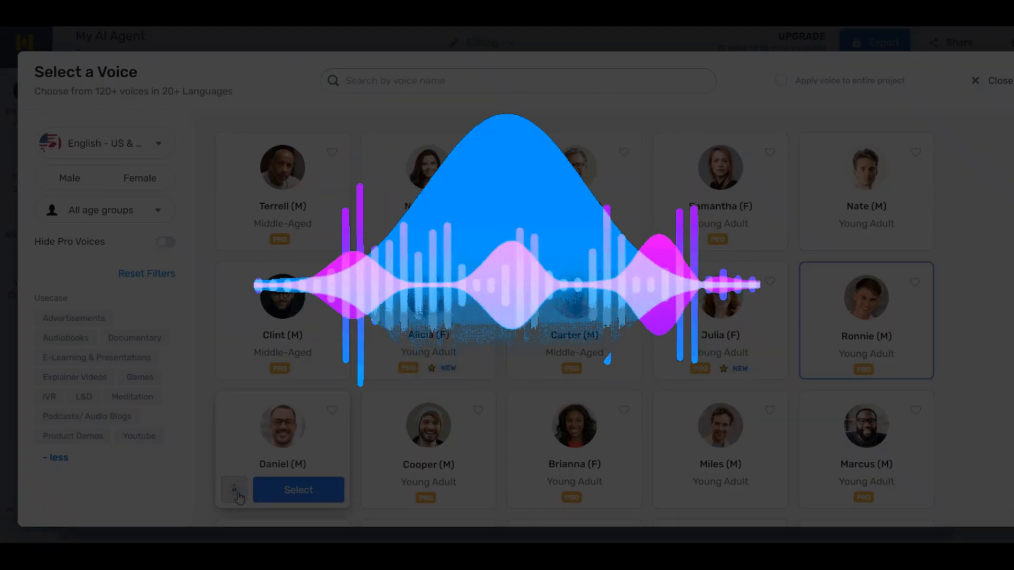
left_click(298, 489)
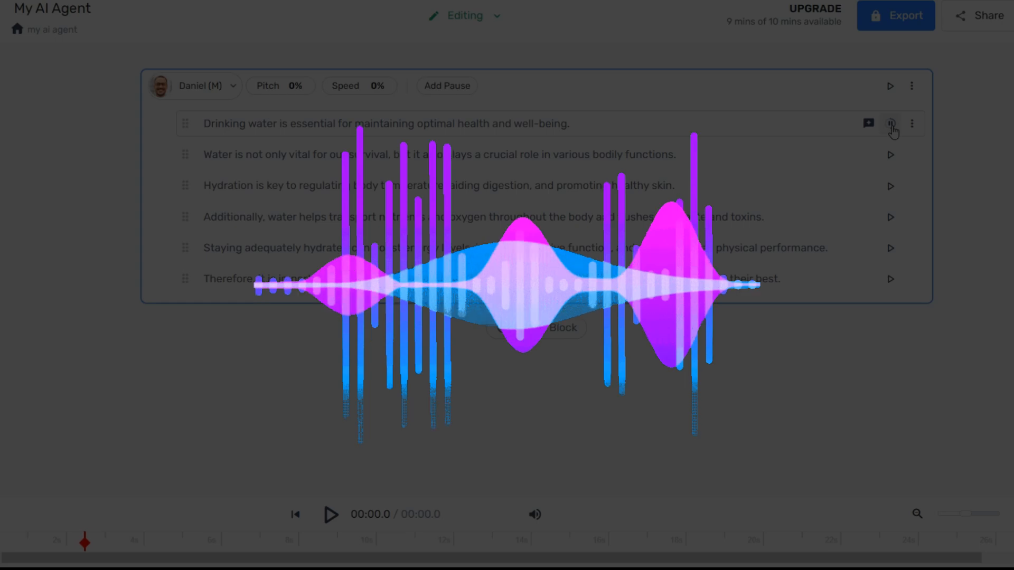
left_click(891, 124)
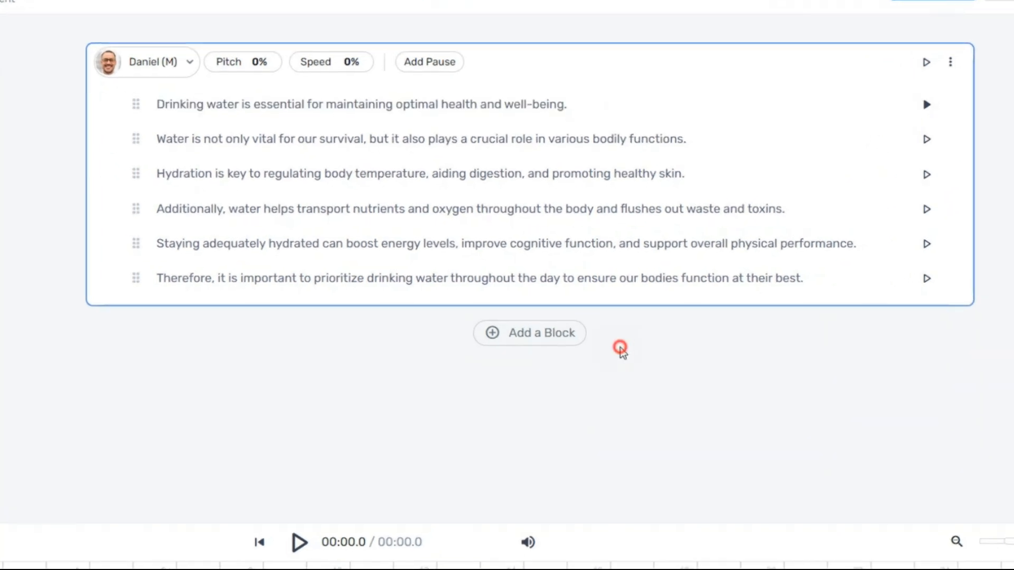
- Add a block repeating the first sentence at -25% pitch, generate its audio and play it
left_click(529, 332)
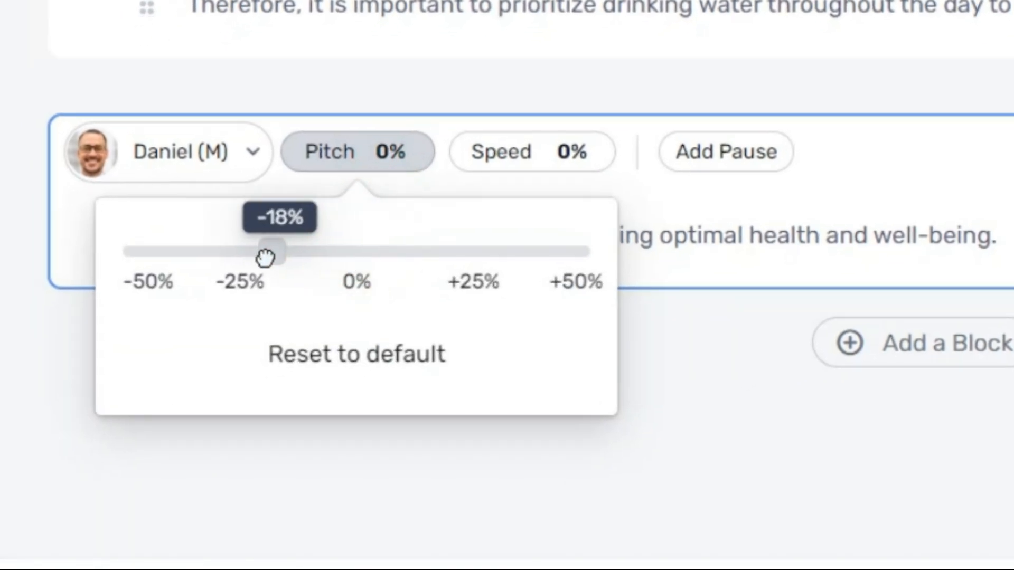
left_click_drag(265, 254, 229, 271)
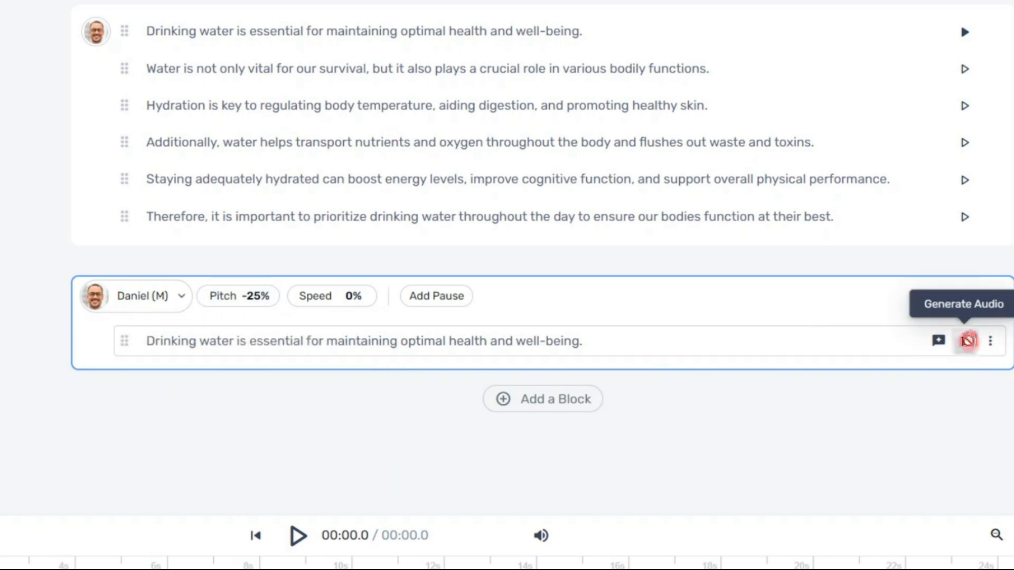
left_click(968, 341)
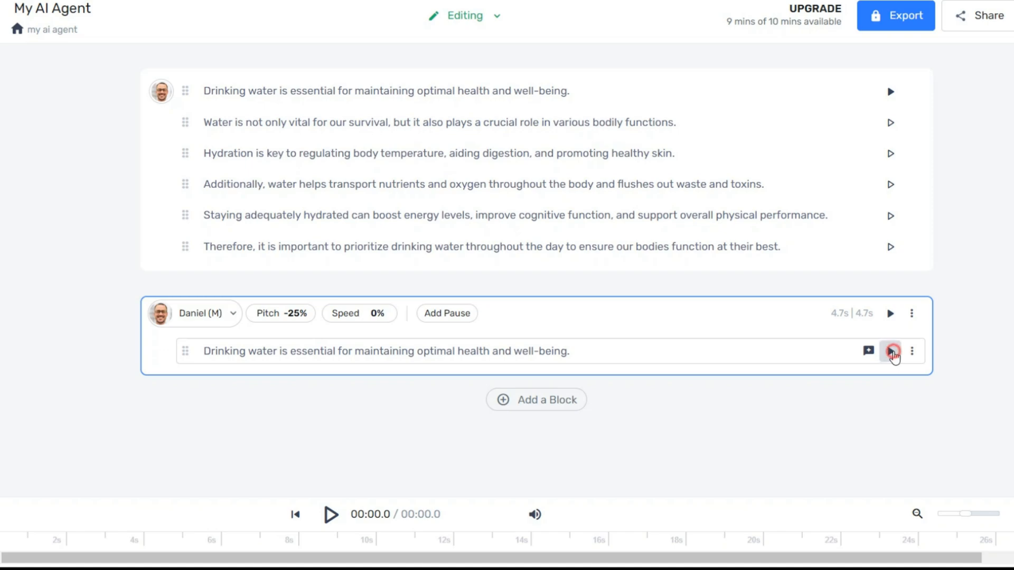
left_click(891, 350)
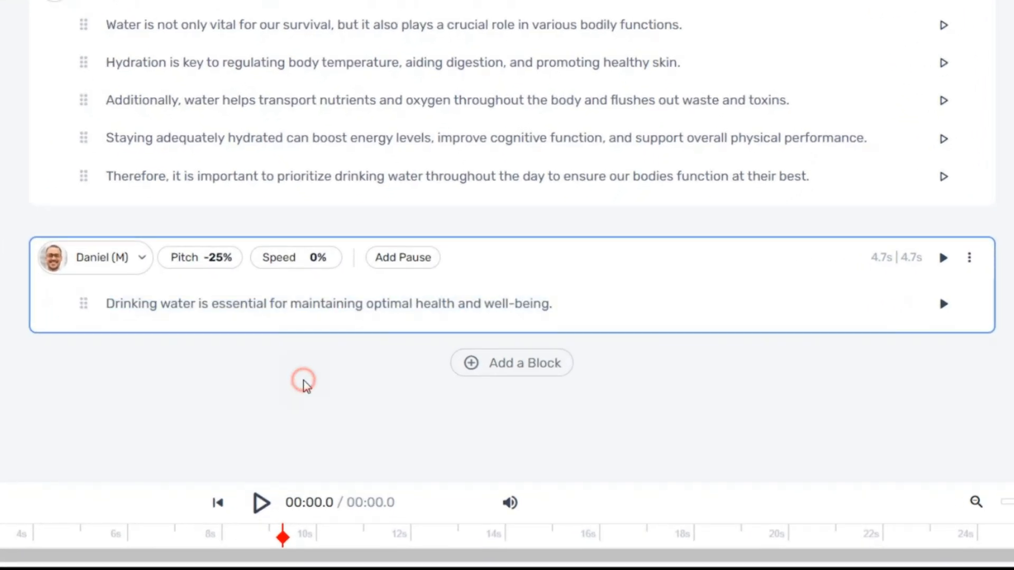
- Add another block of the sentence at -10% speed and generate and play its audio
left_click(511, 363)
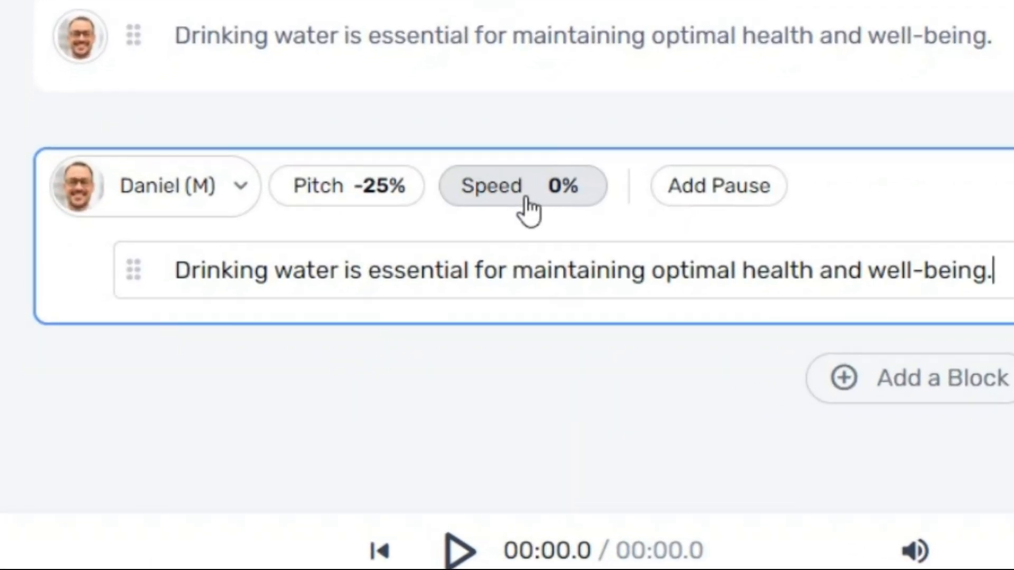
left_click(522, 186)
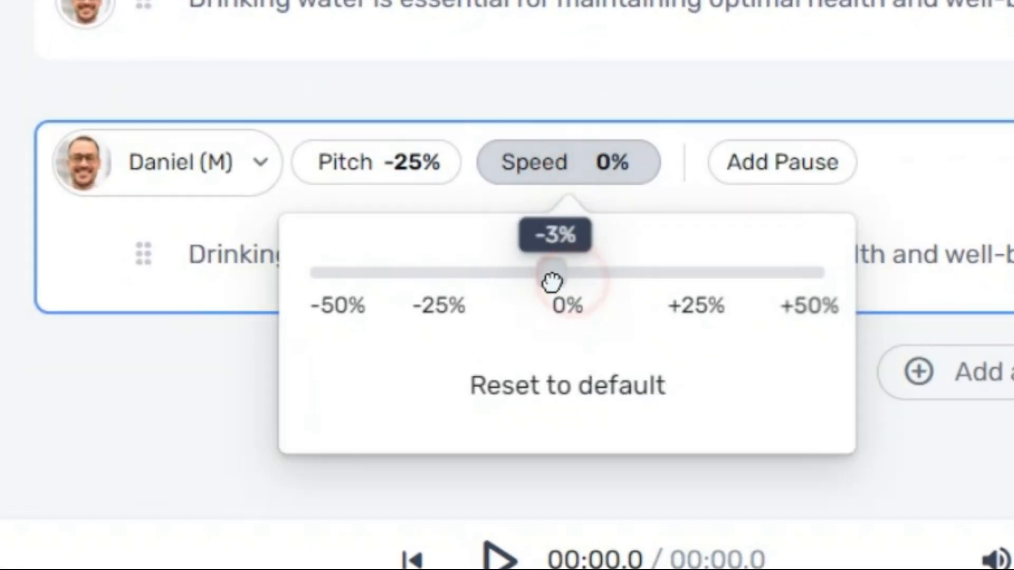
left_click_drag(556, 268, 453, 268)
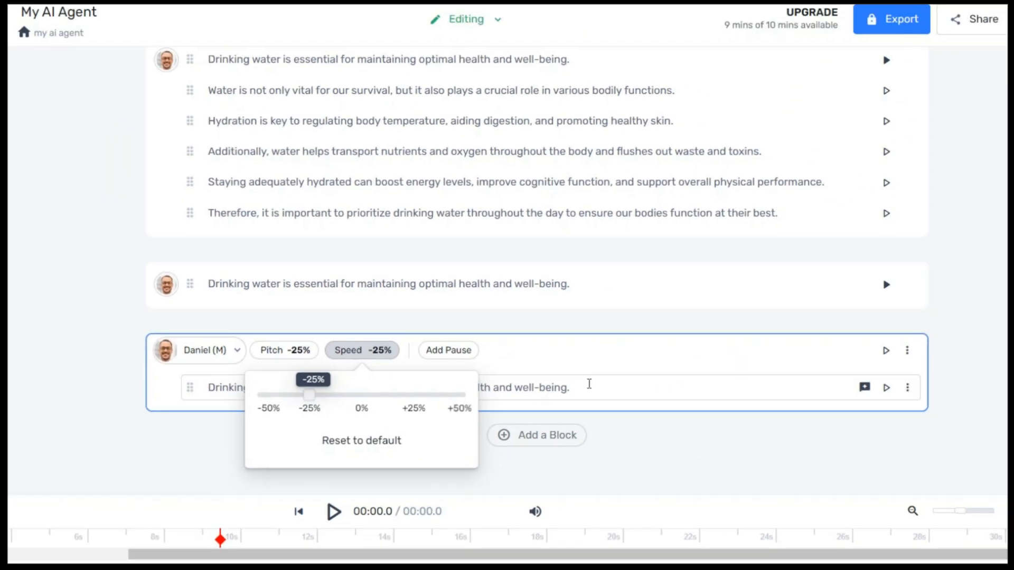
left_click(885, 387)
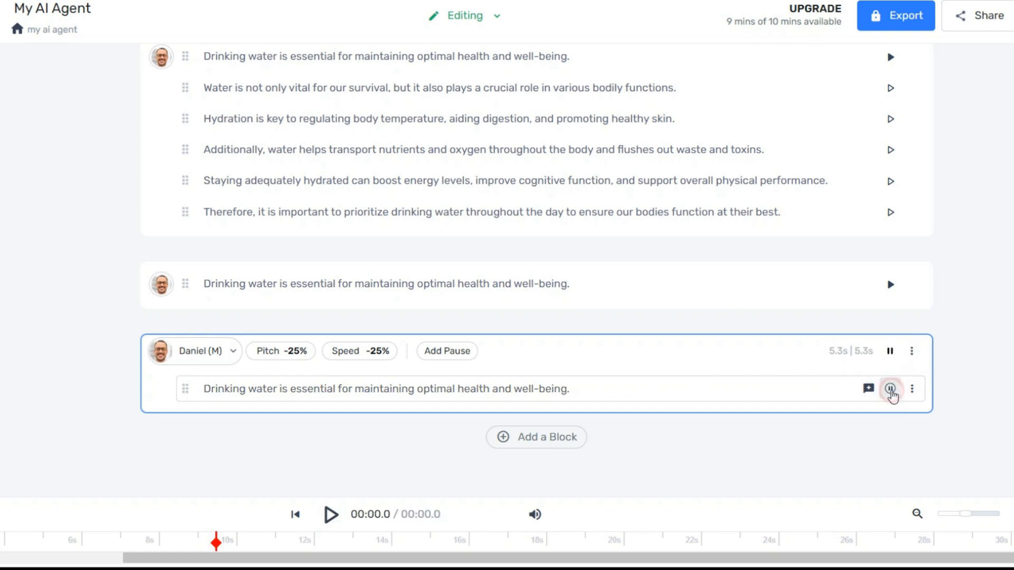
left_click(890, 389)
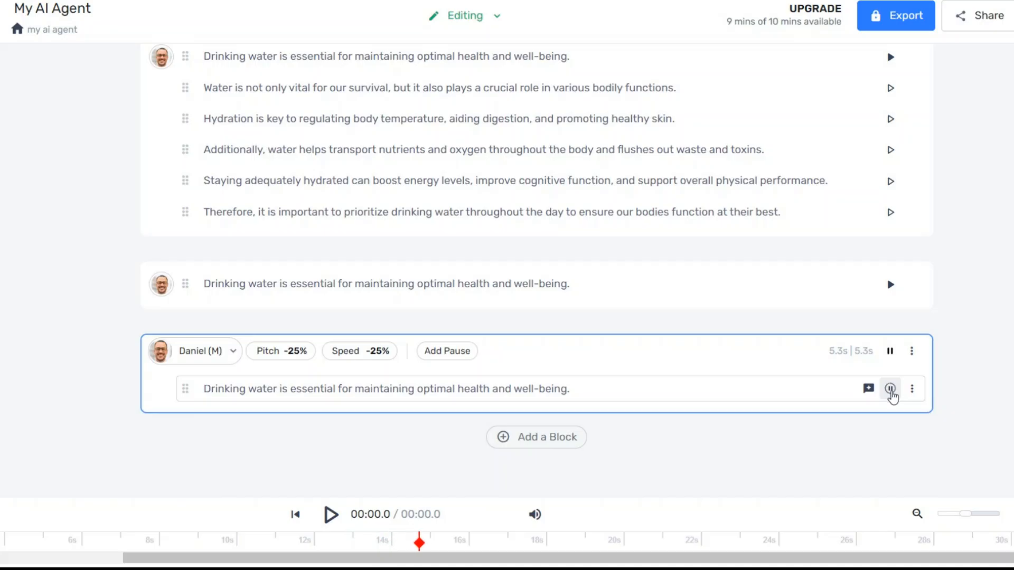
- Compare playback of the slowed sentence against the original first sentence
left_click(360, 350)
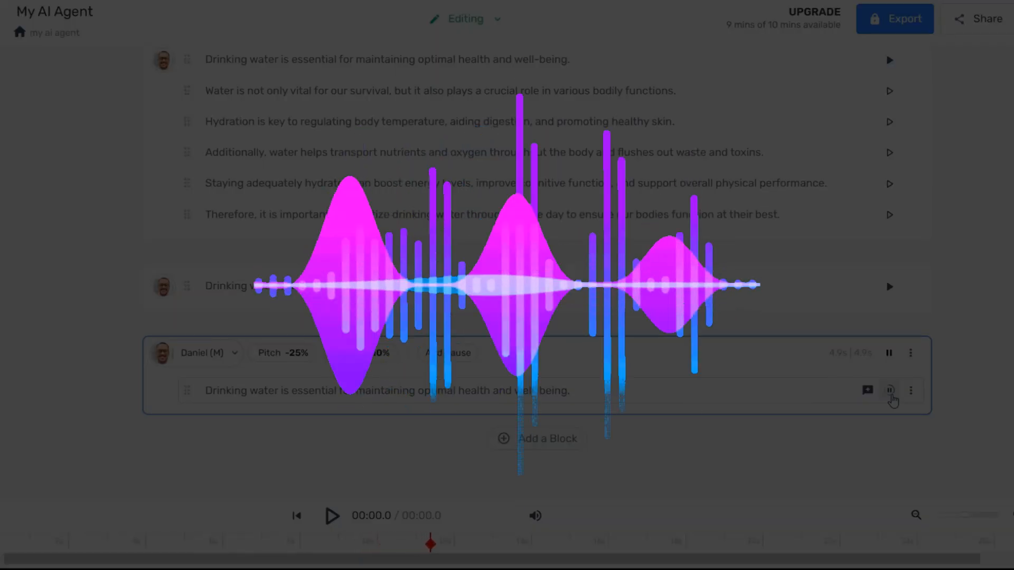
left_click(888, 391)
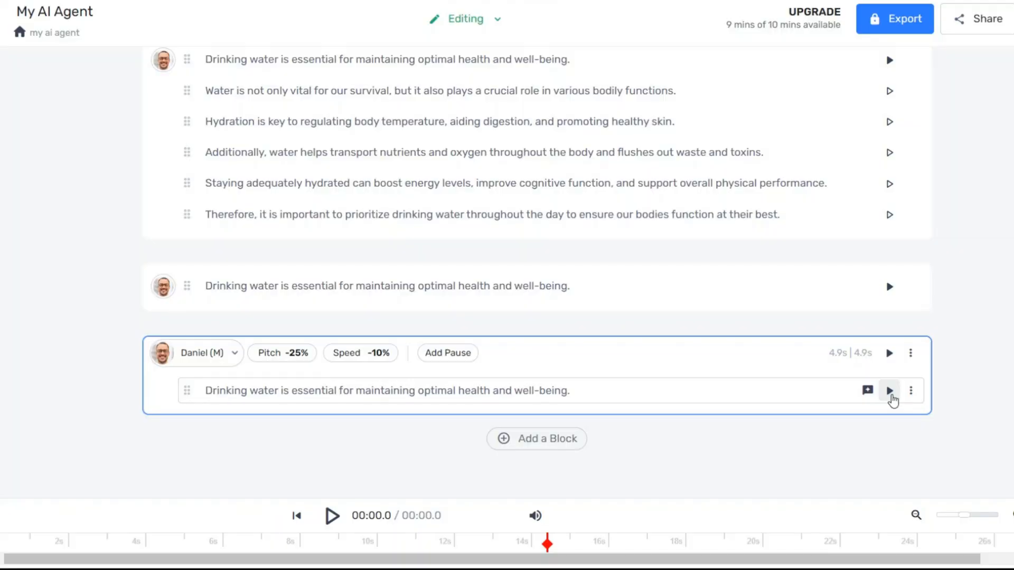
left_click(889, 391)
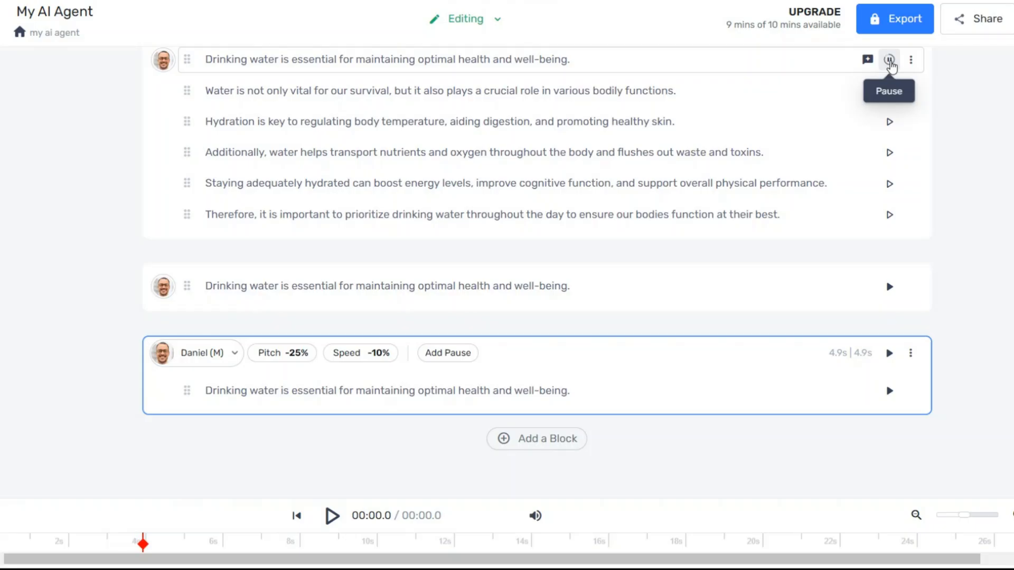
left_click(889, 59)
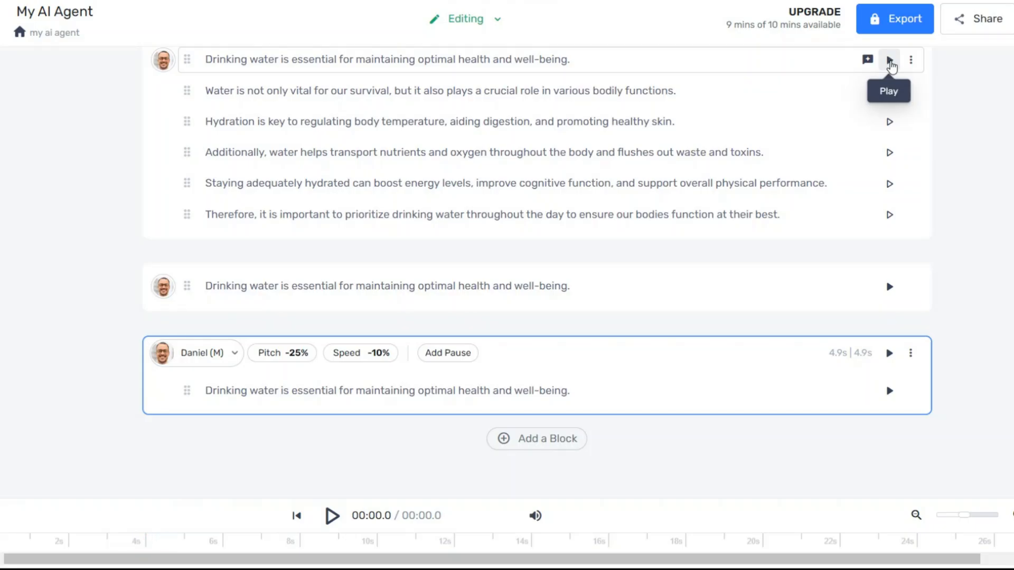
mouse_move(933, 85)
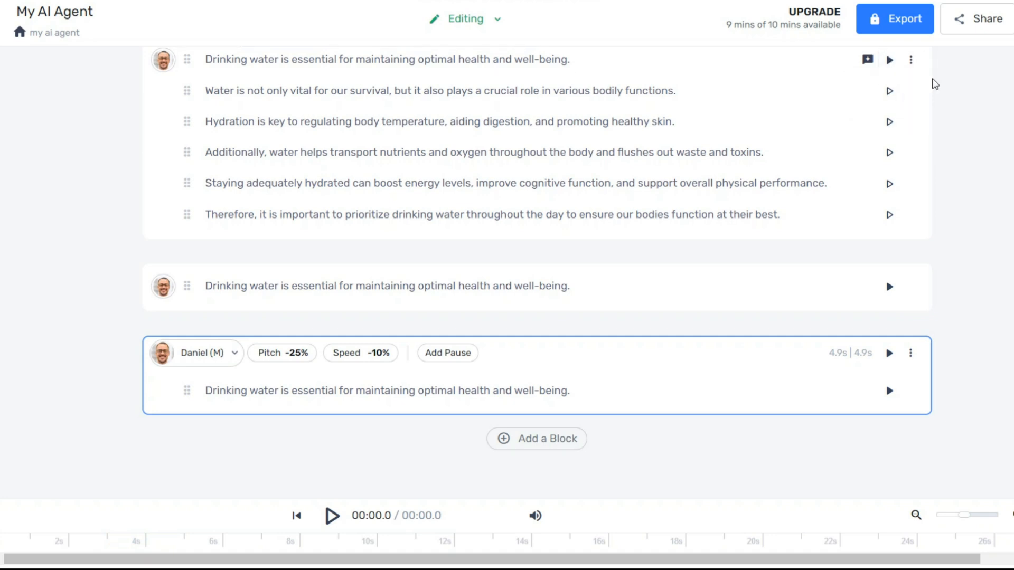
mouse_move(935, 67)
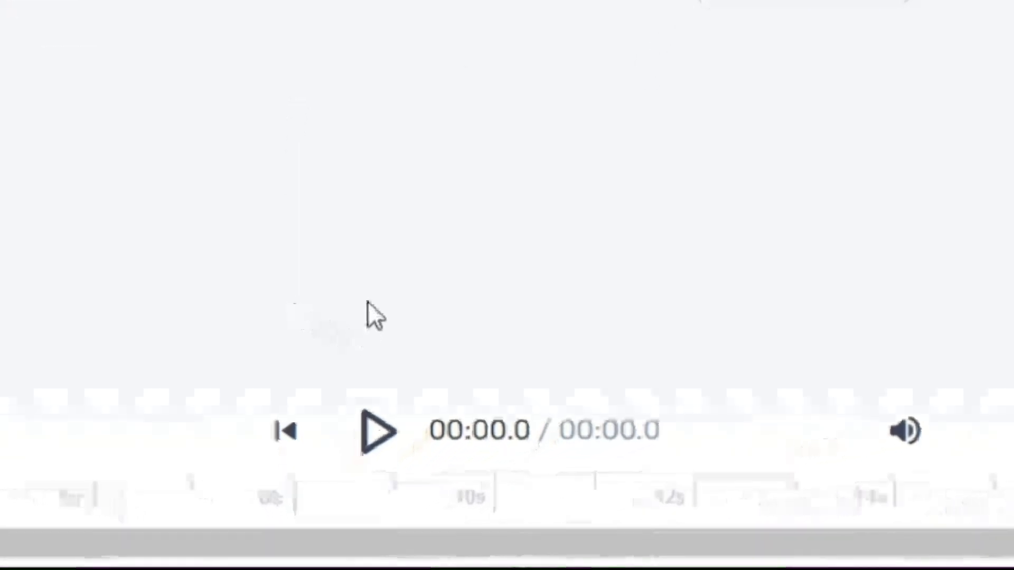
- Delete the extra test blocks so only the six-sentence script block remains
left_click(378, 430)
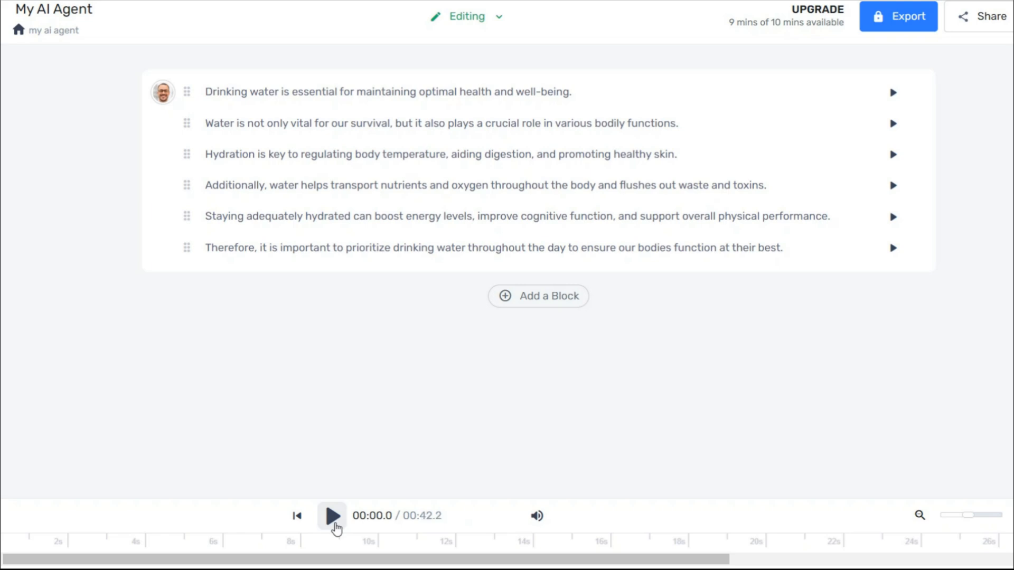
- Play the entire narration from the start through to 00:42.2
left_click(332, 515)
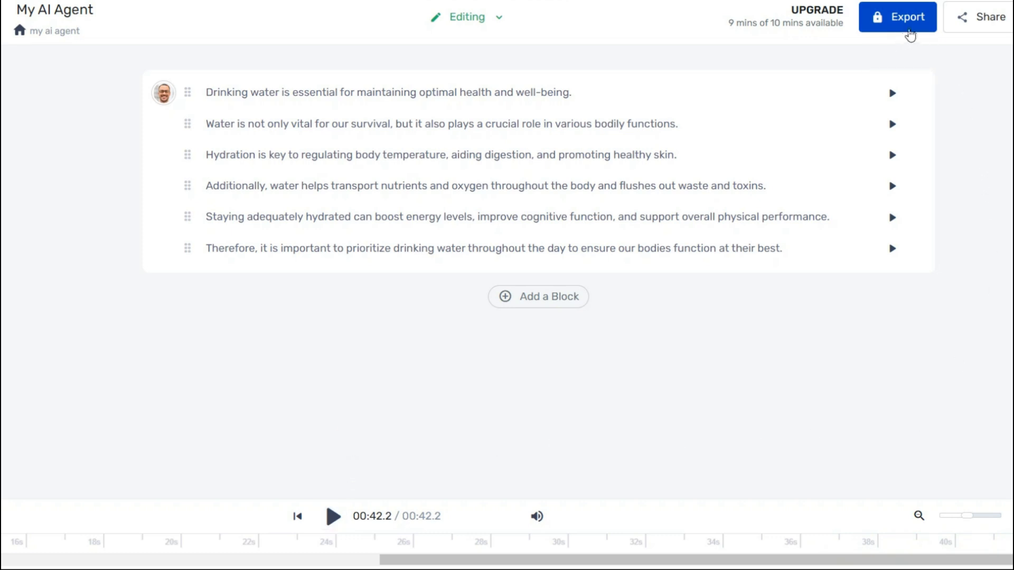
- In the Export download format dialog choose voice-only single-file MP3 in mono
left_click(897, 17)
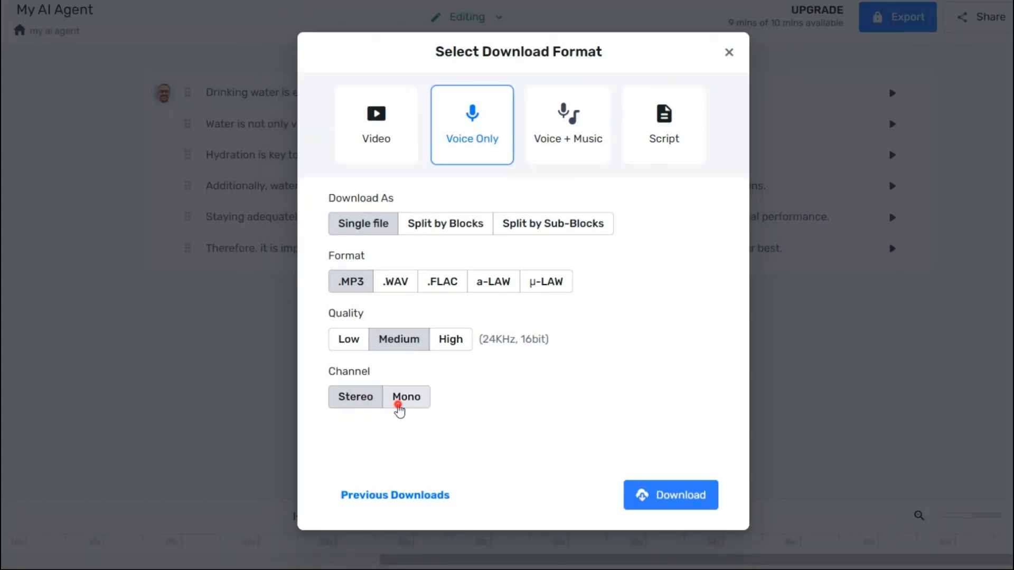
left_click(450, 338)
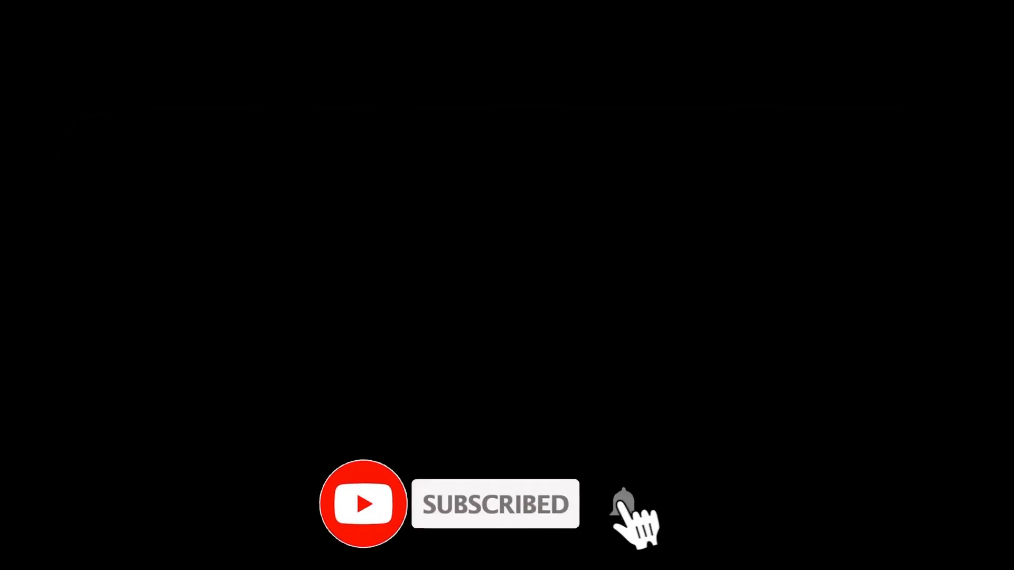
left_click(622, 504)
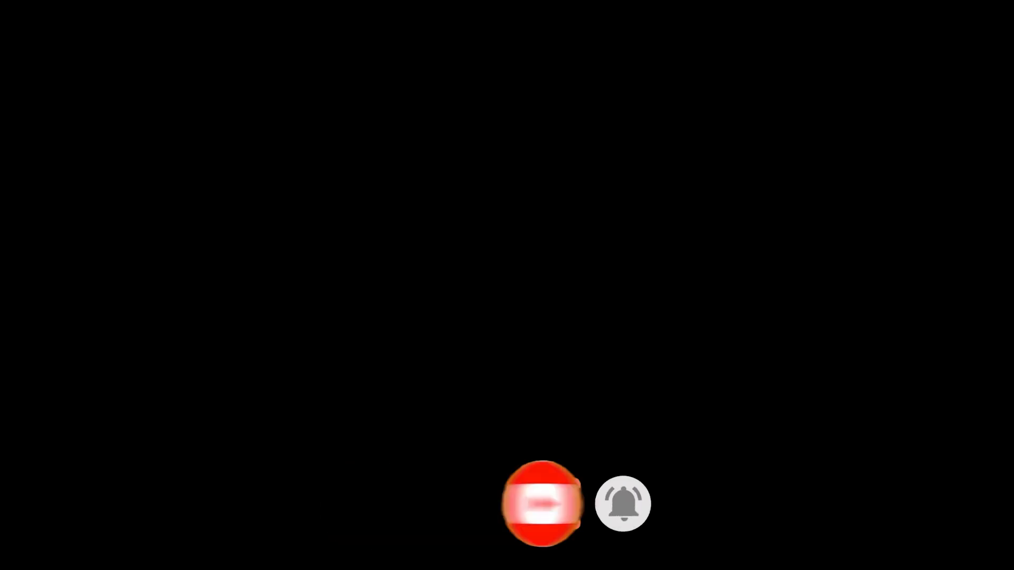